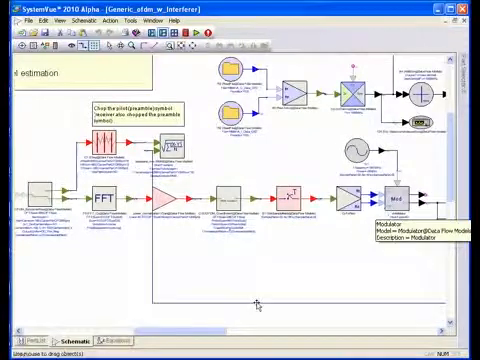
scroll("right", 3)
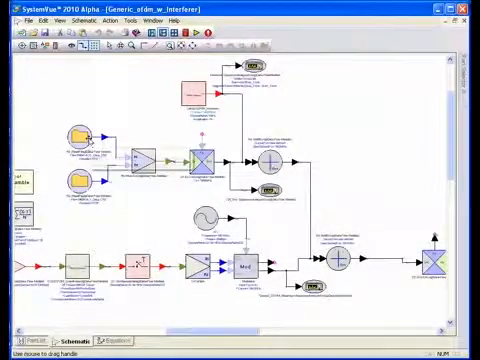
mouse_move(76, 140)
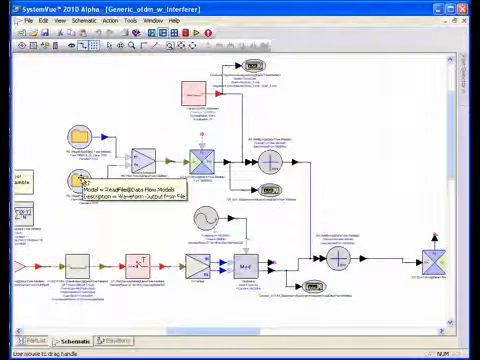